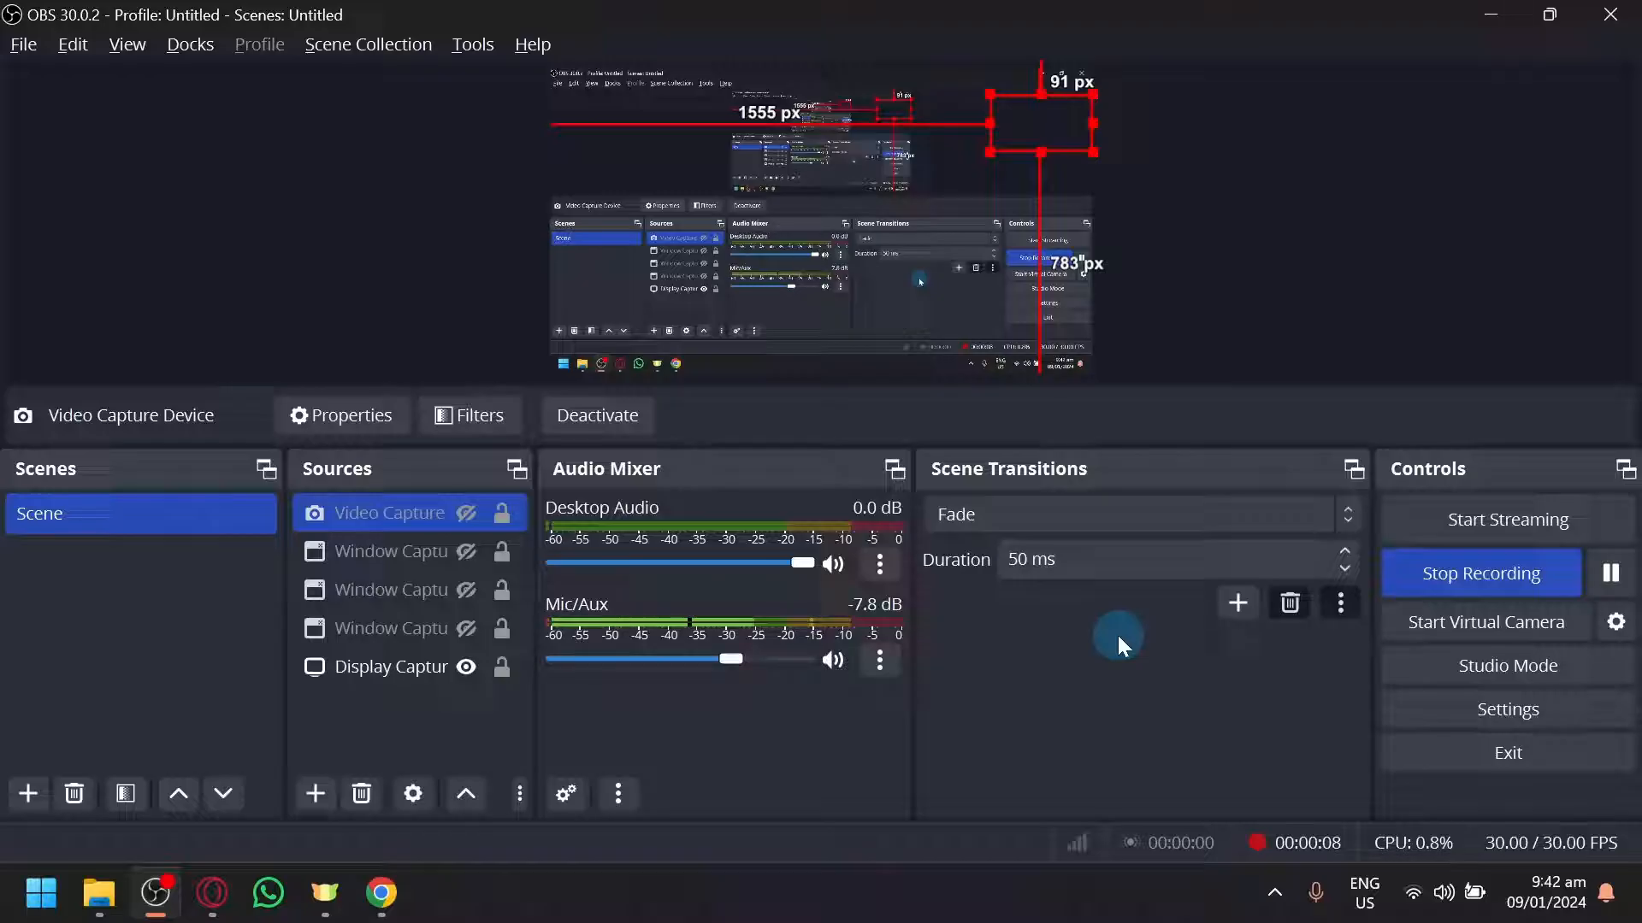
Step: Select the Display Capture source in OBS, then bring up Chrome's camera settings page
click(390, 667)
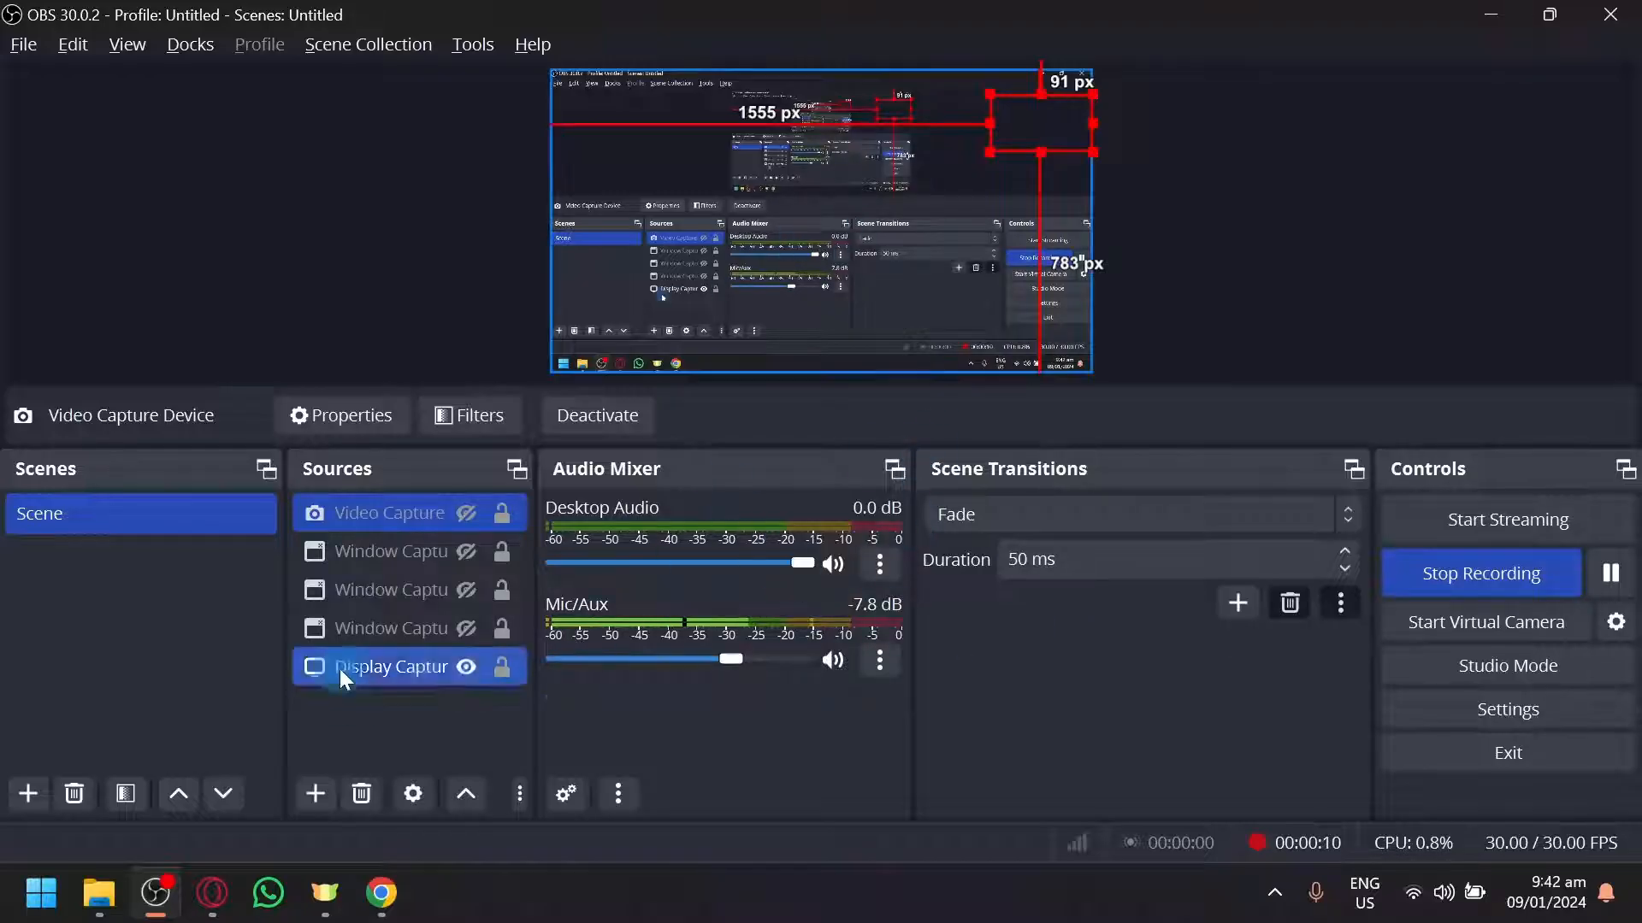
click(380, 893)
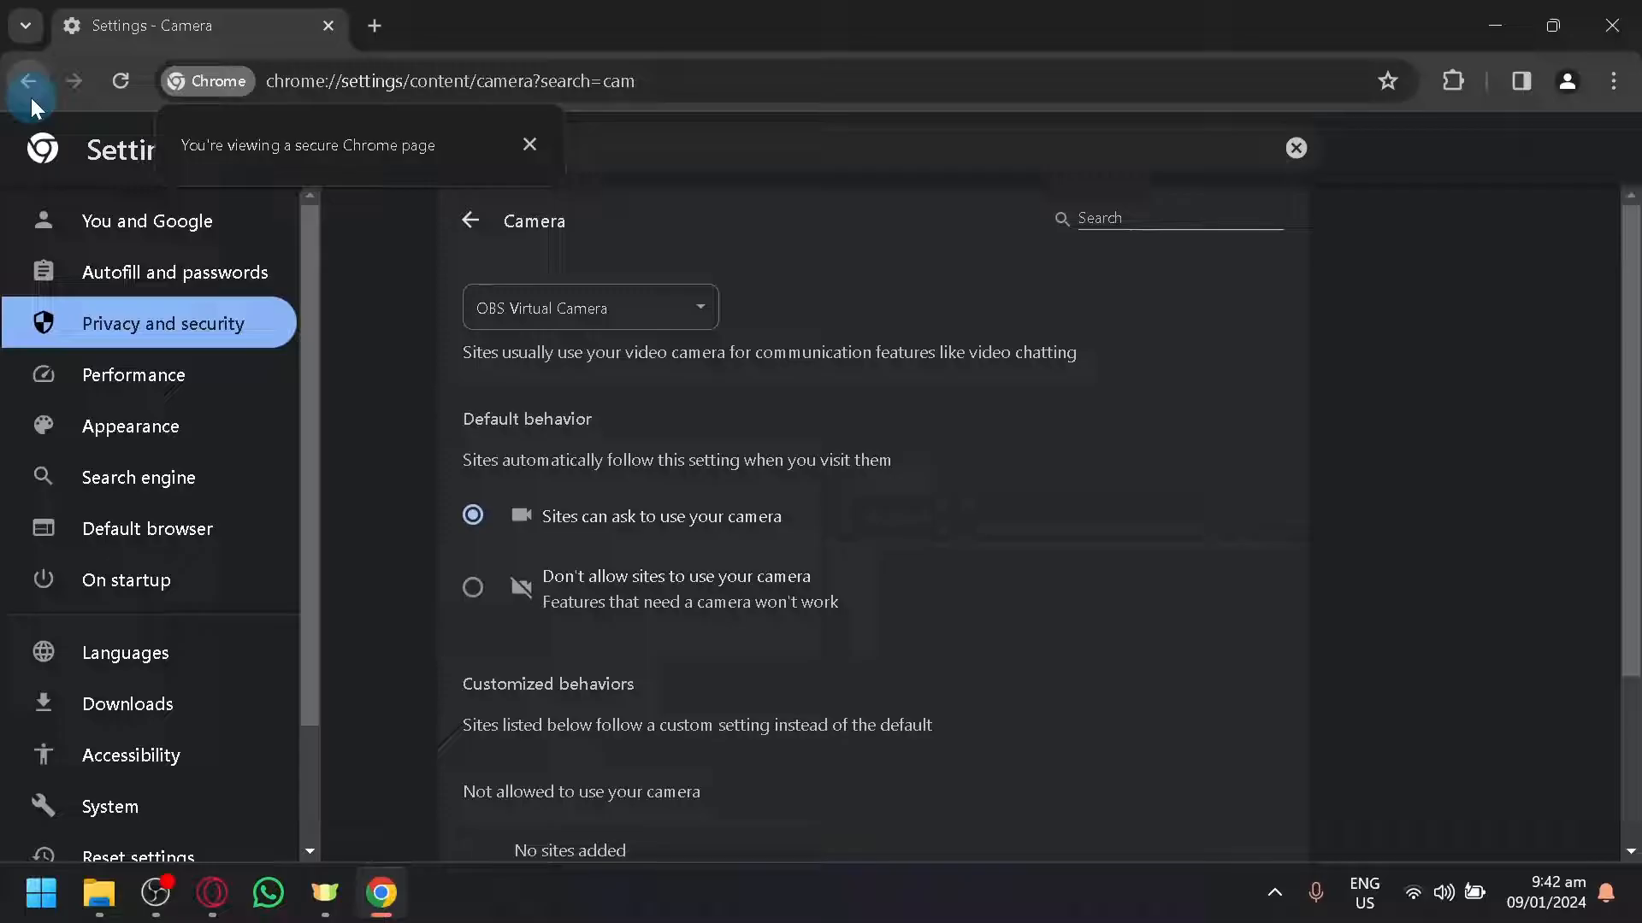
Step: Set Chrome's Site settings camera to VGA WebCam instead of OBS Virtual Camera
click(31, 80)
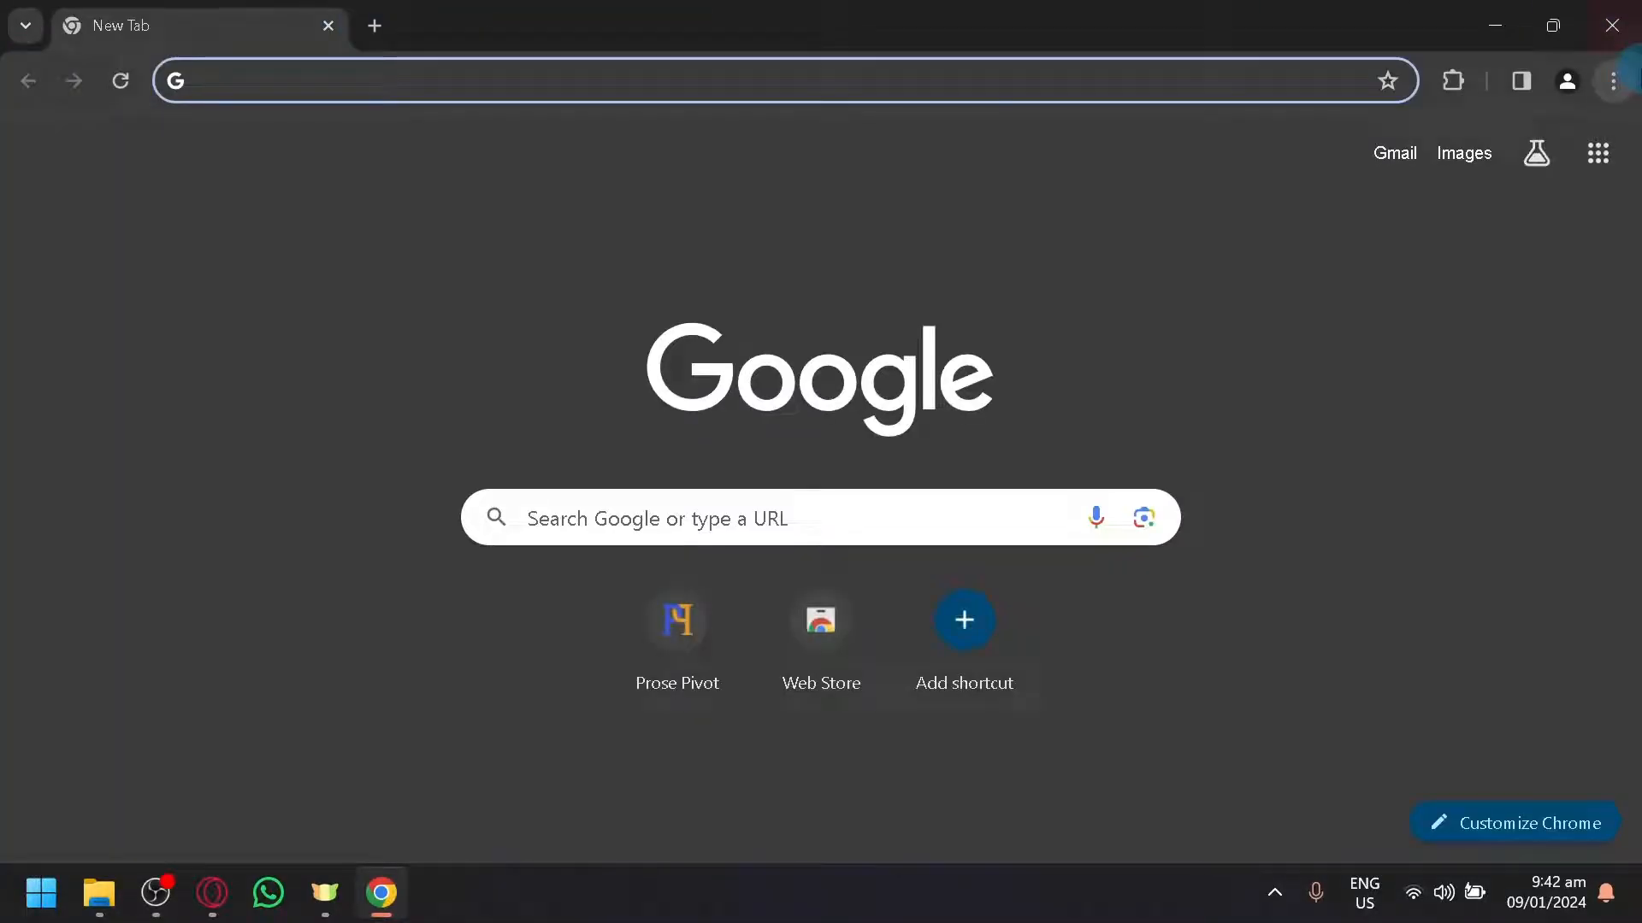
click(1612, 80)
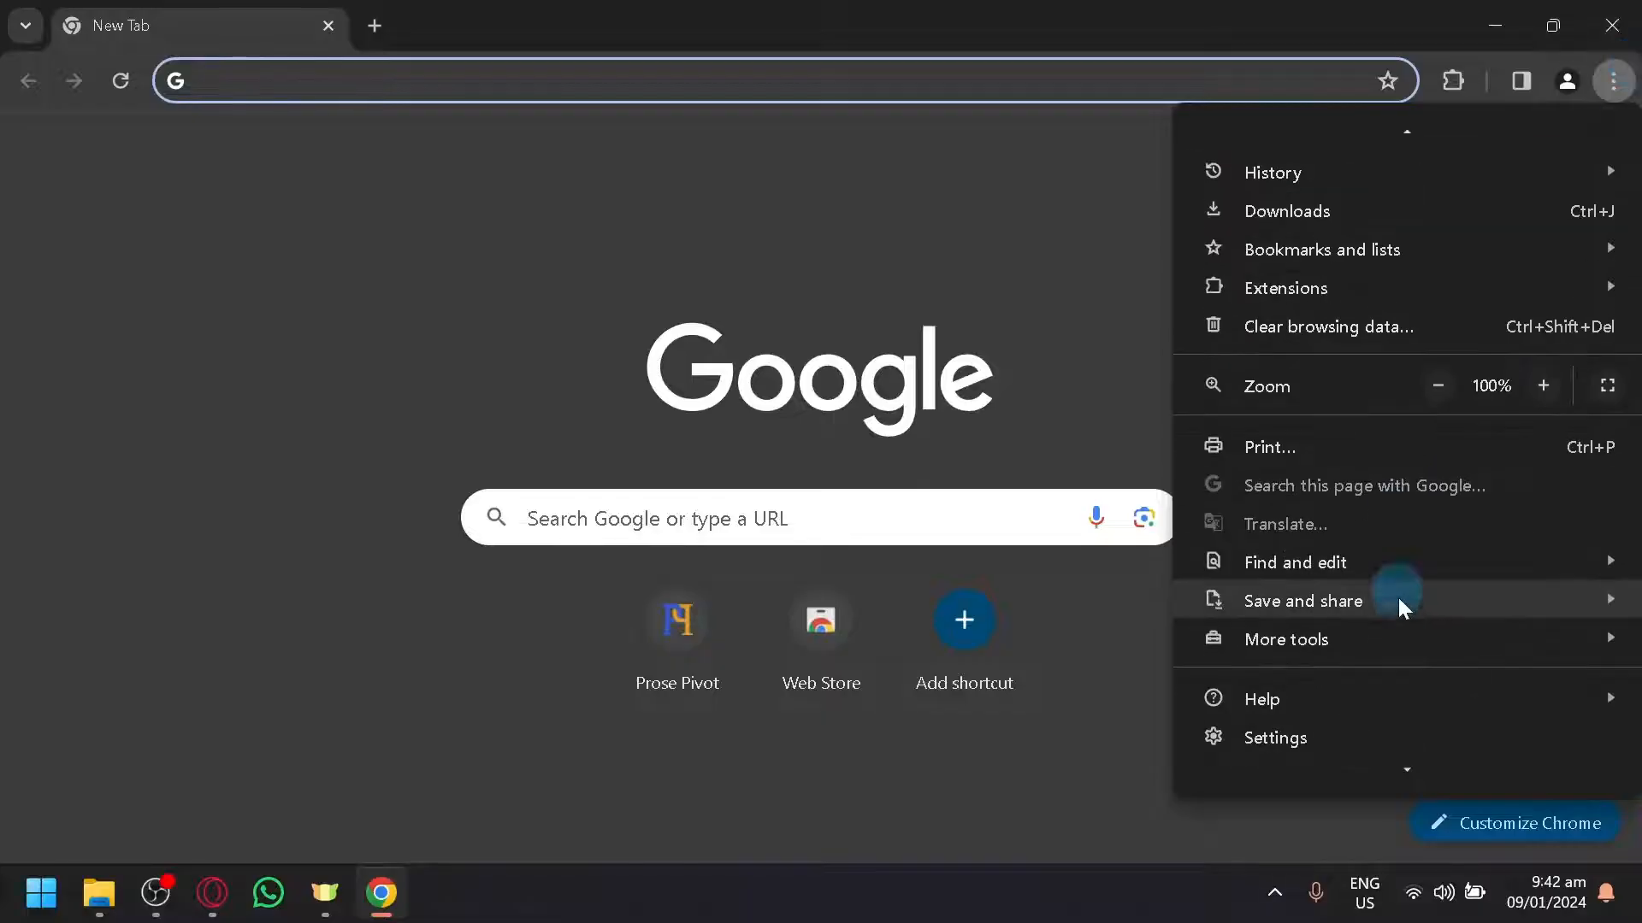
click(1274, 737)
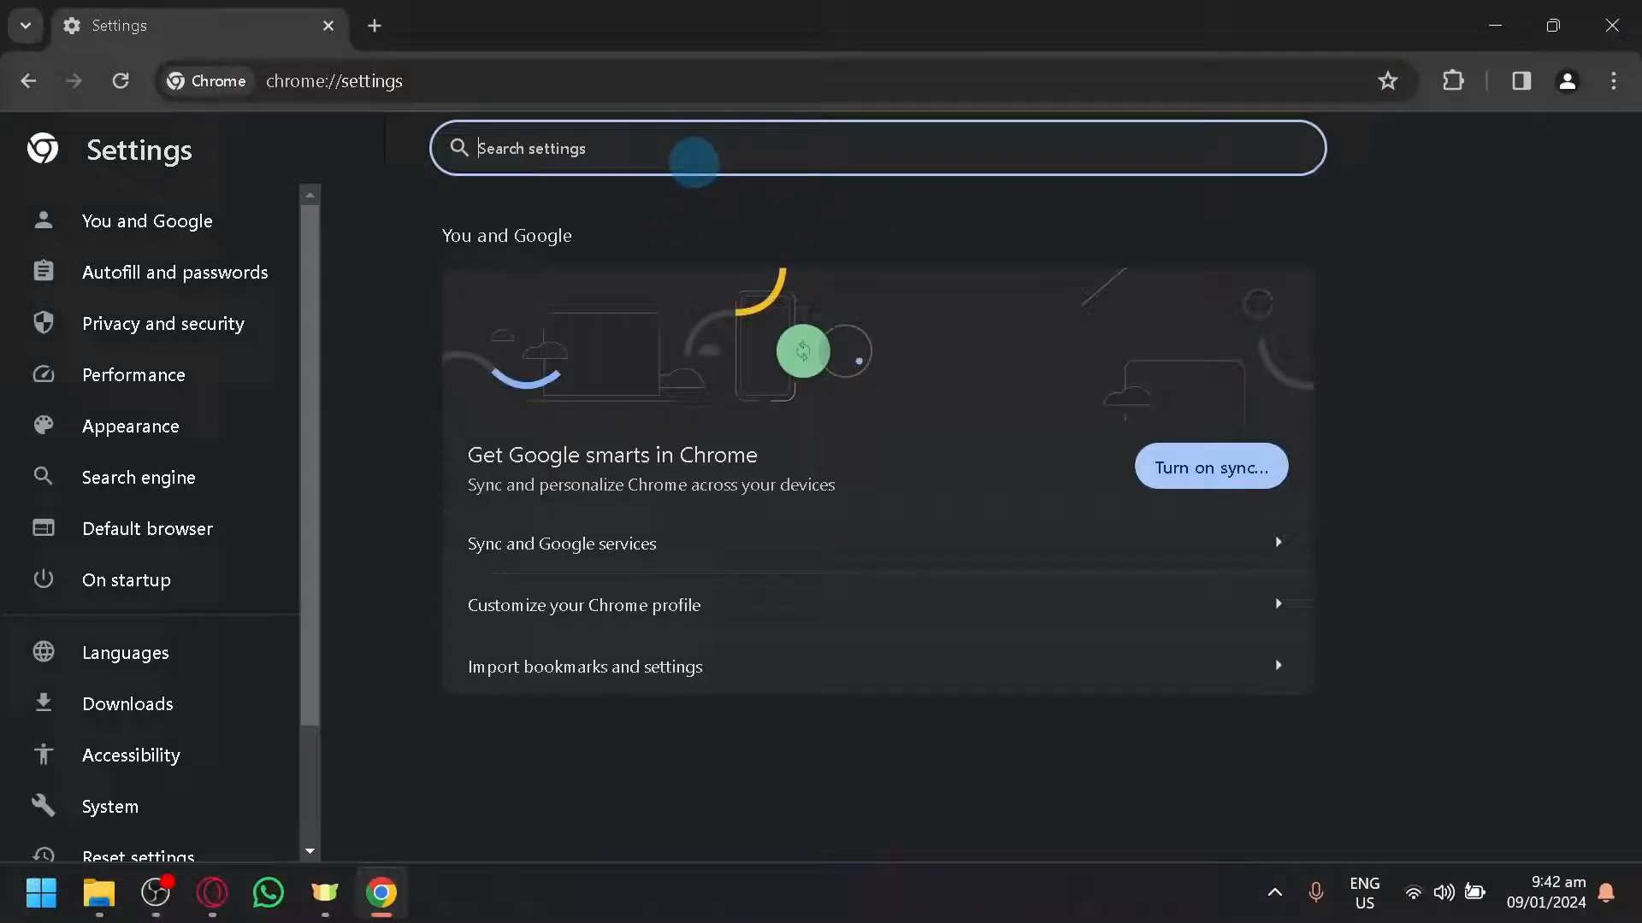
text(camera)
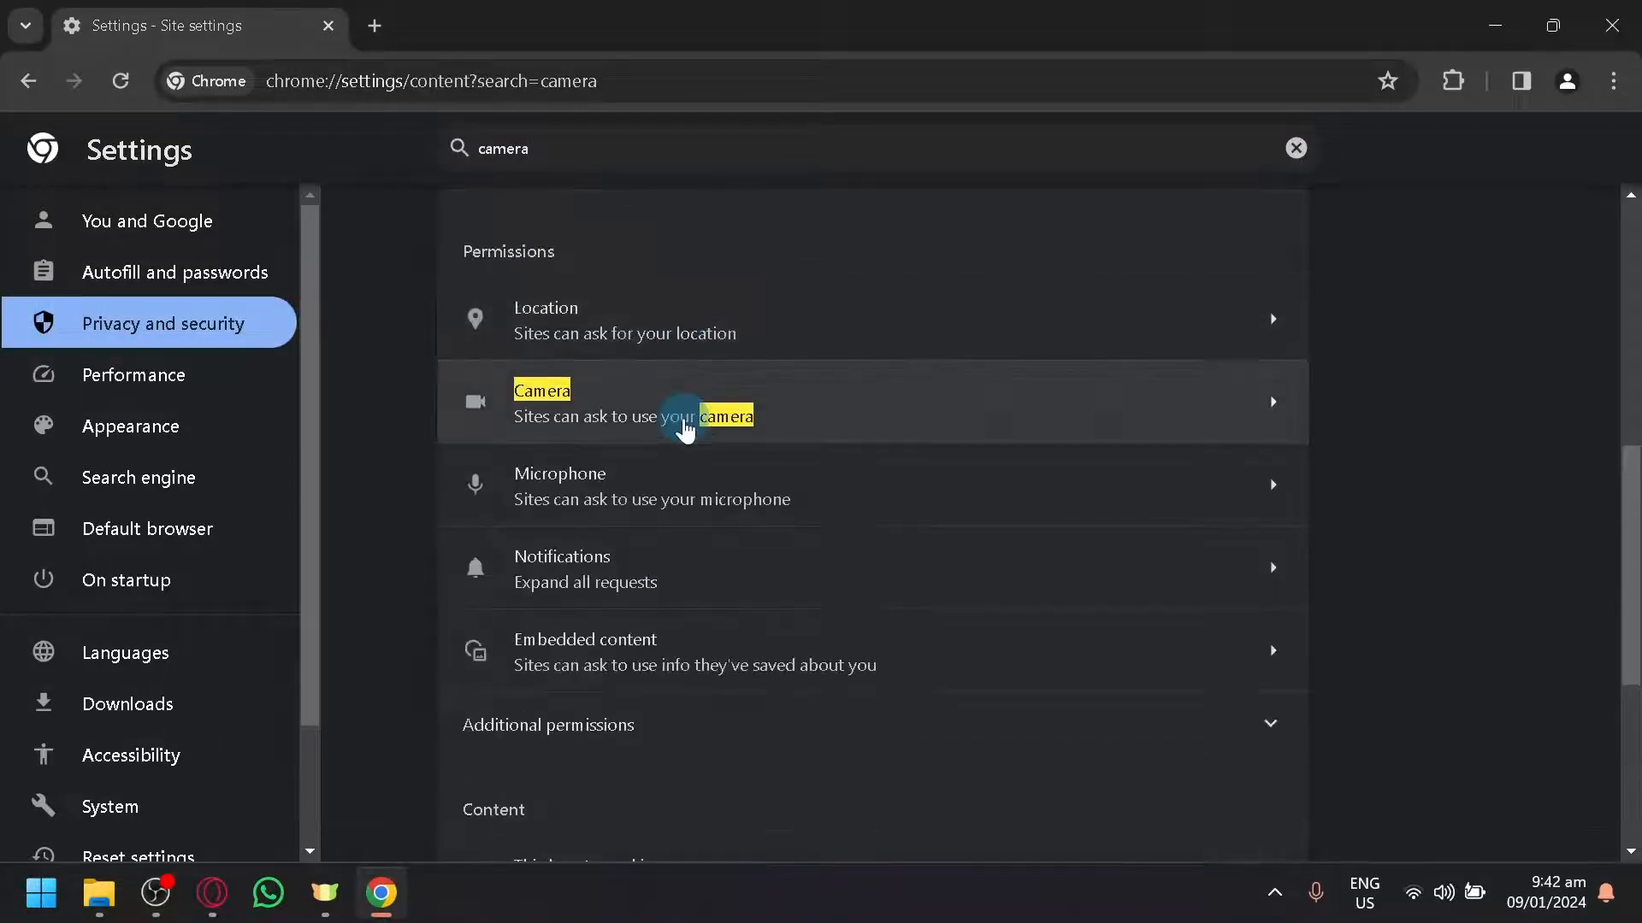
click(681, 402)
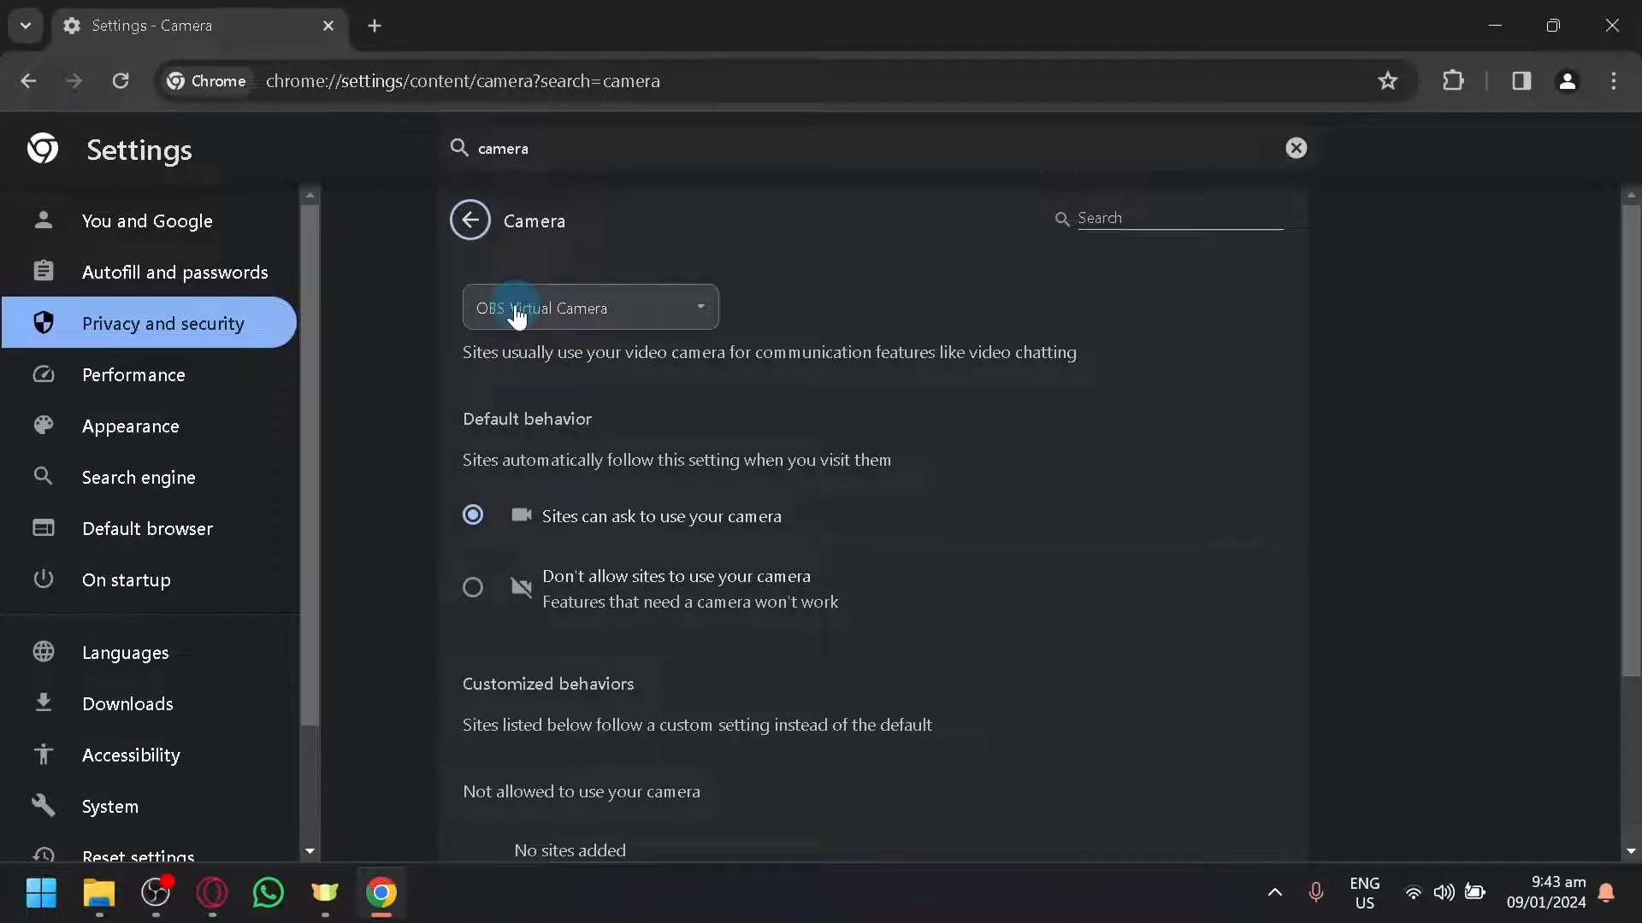
click(588, 307)
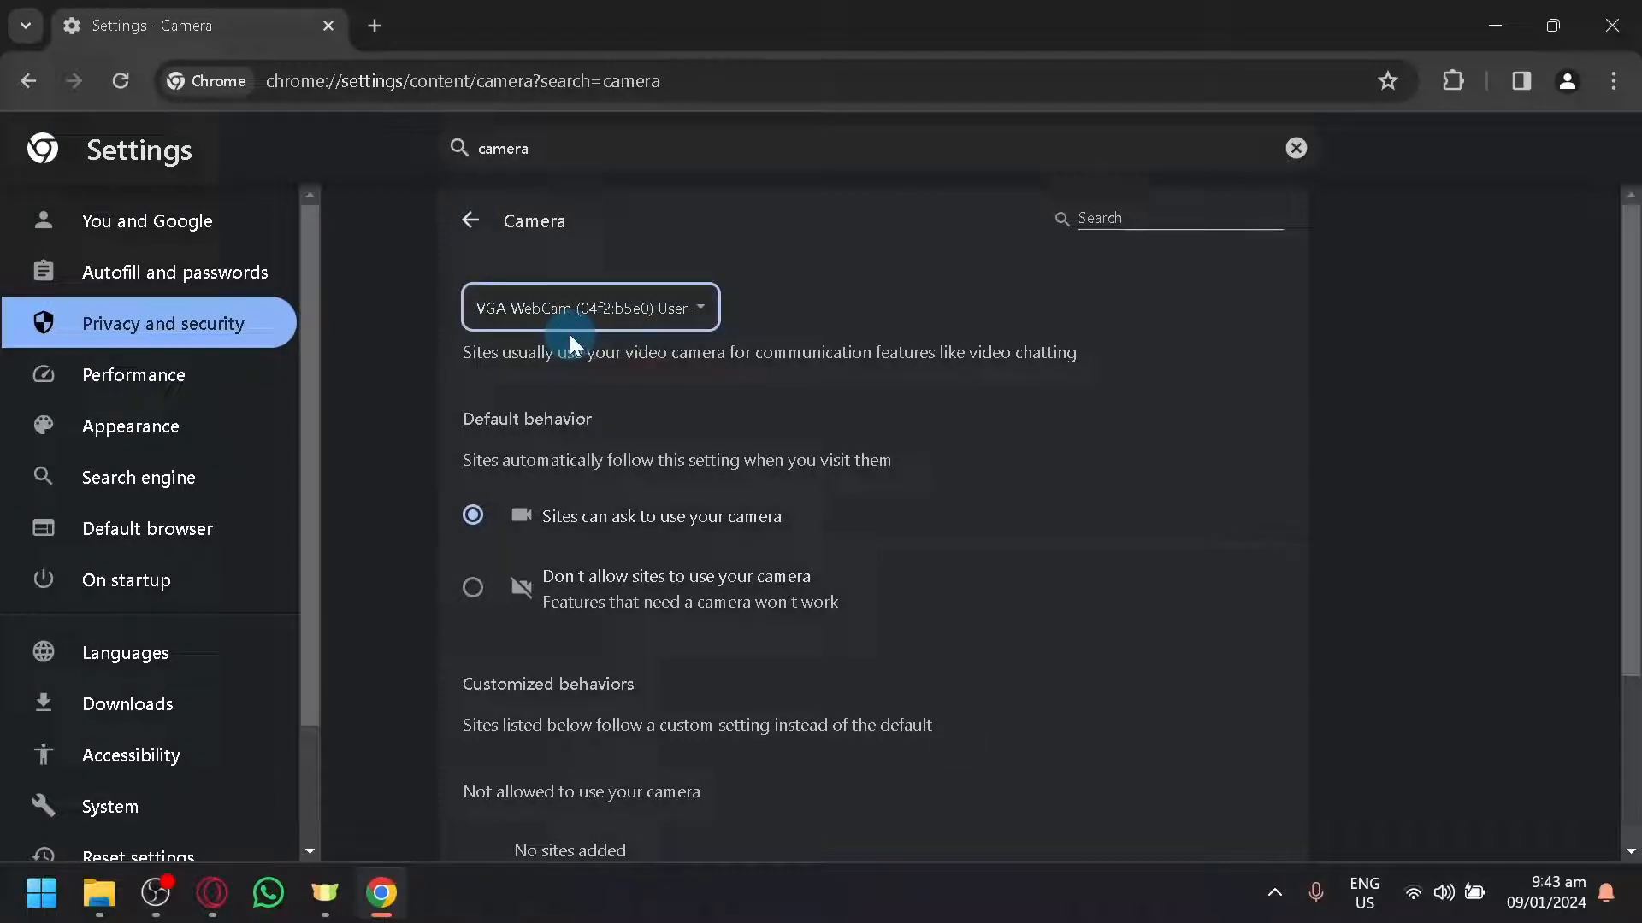
mouse_move(434, 616)
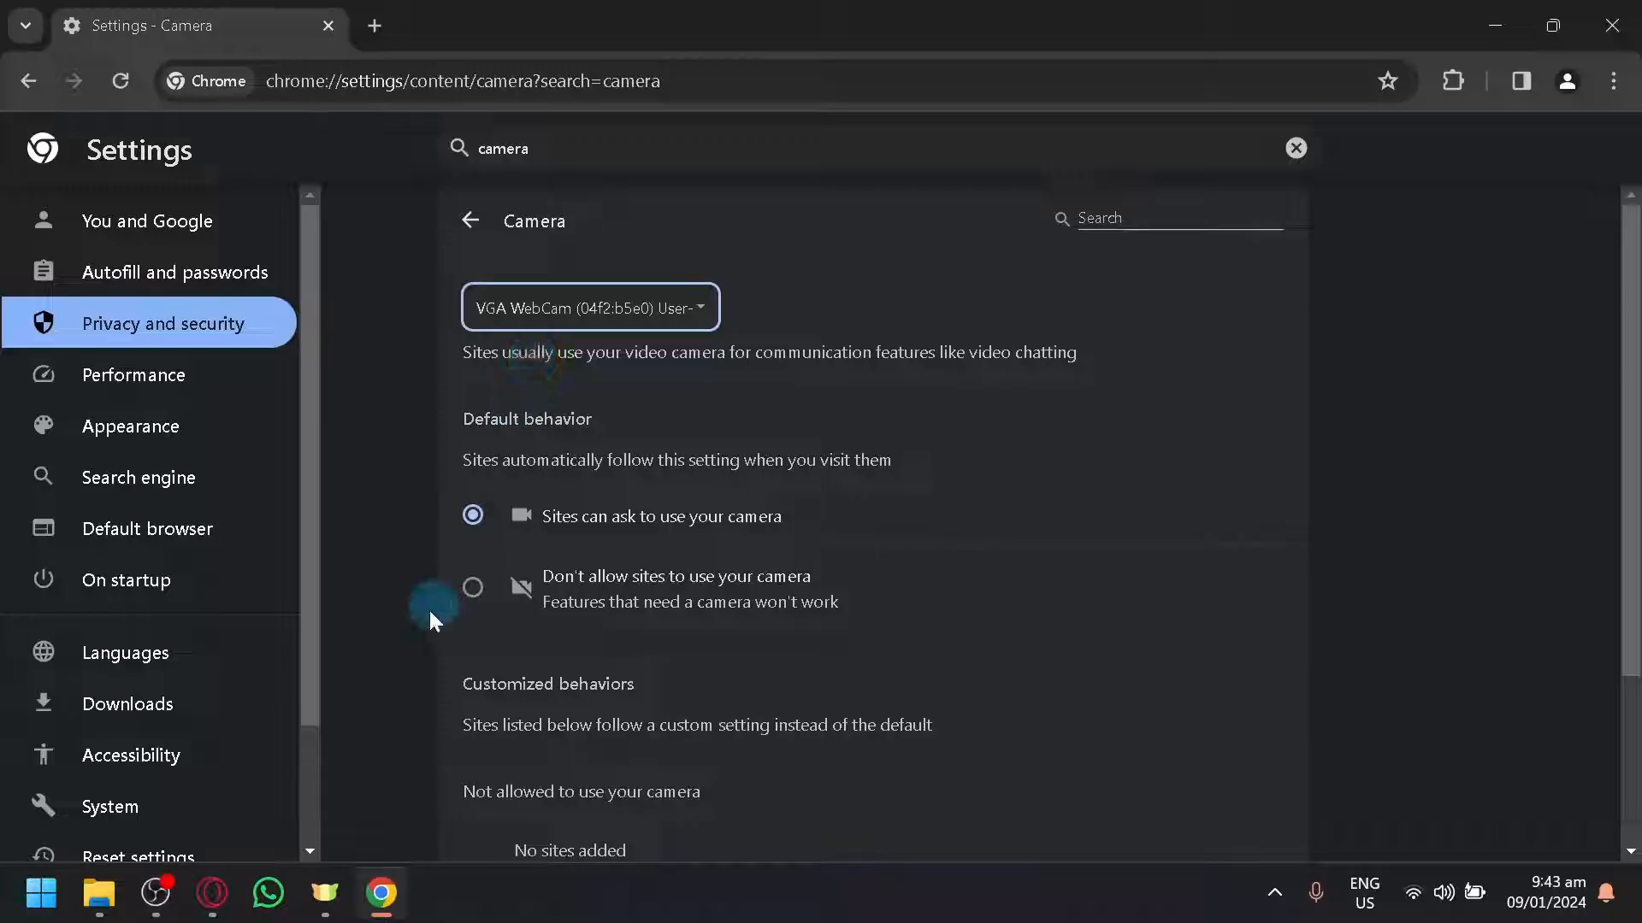
Step: Remove the Video Capture Device source from the OBS scene's Sources list
click(154, 895)
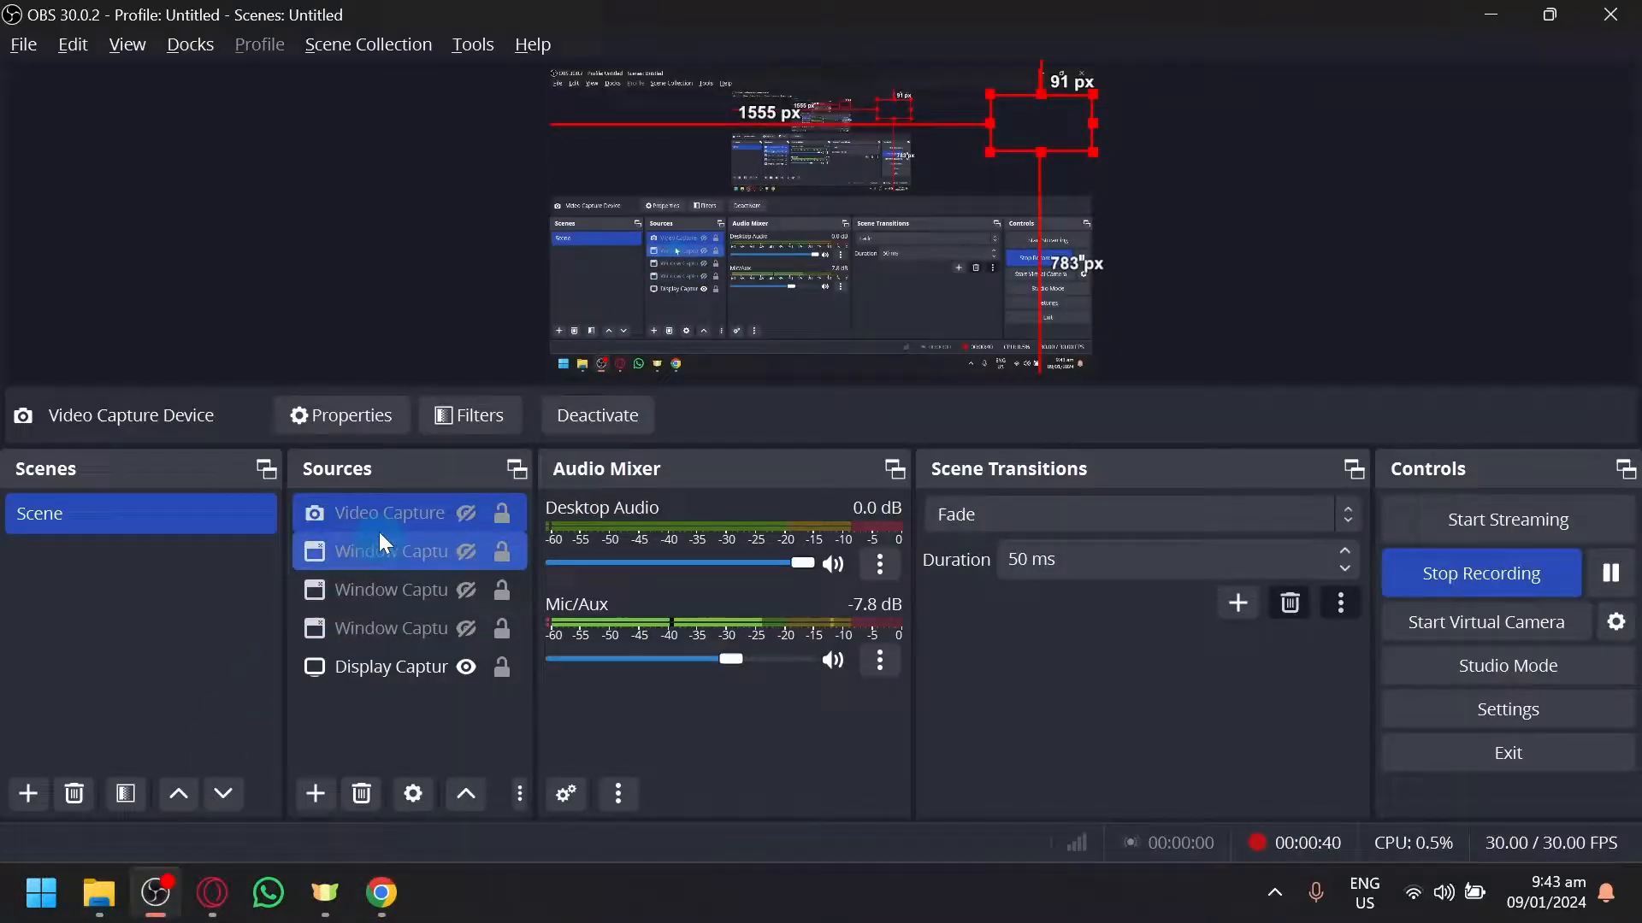
click(388, 513)
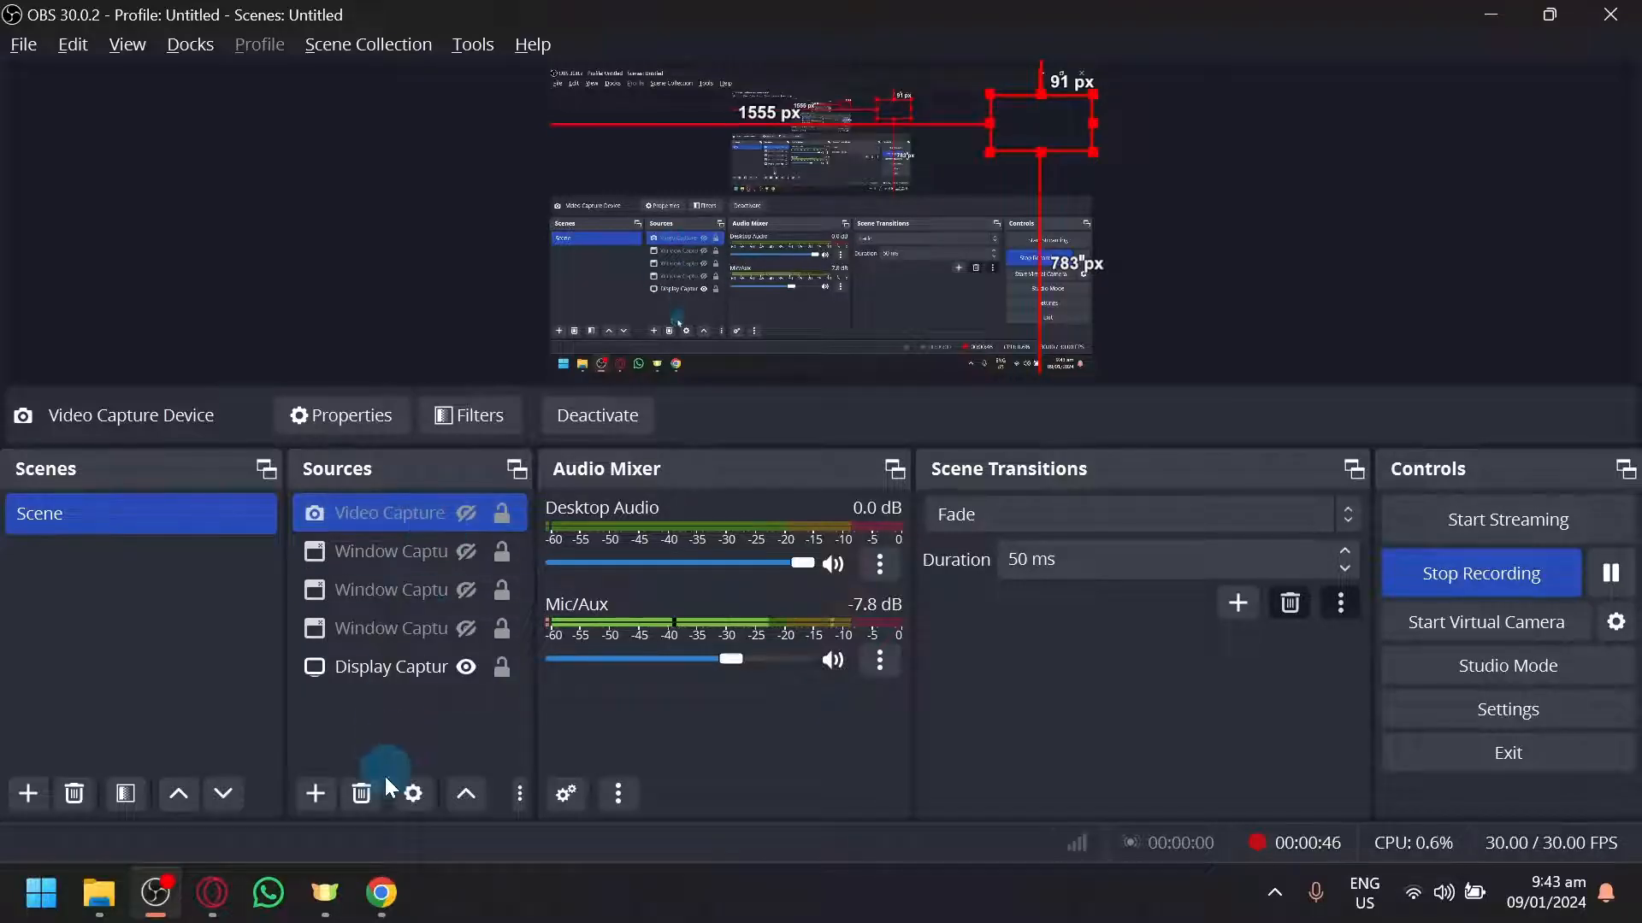
click(360, 793)
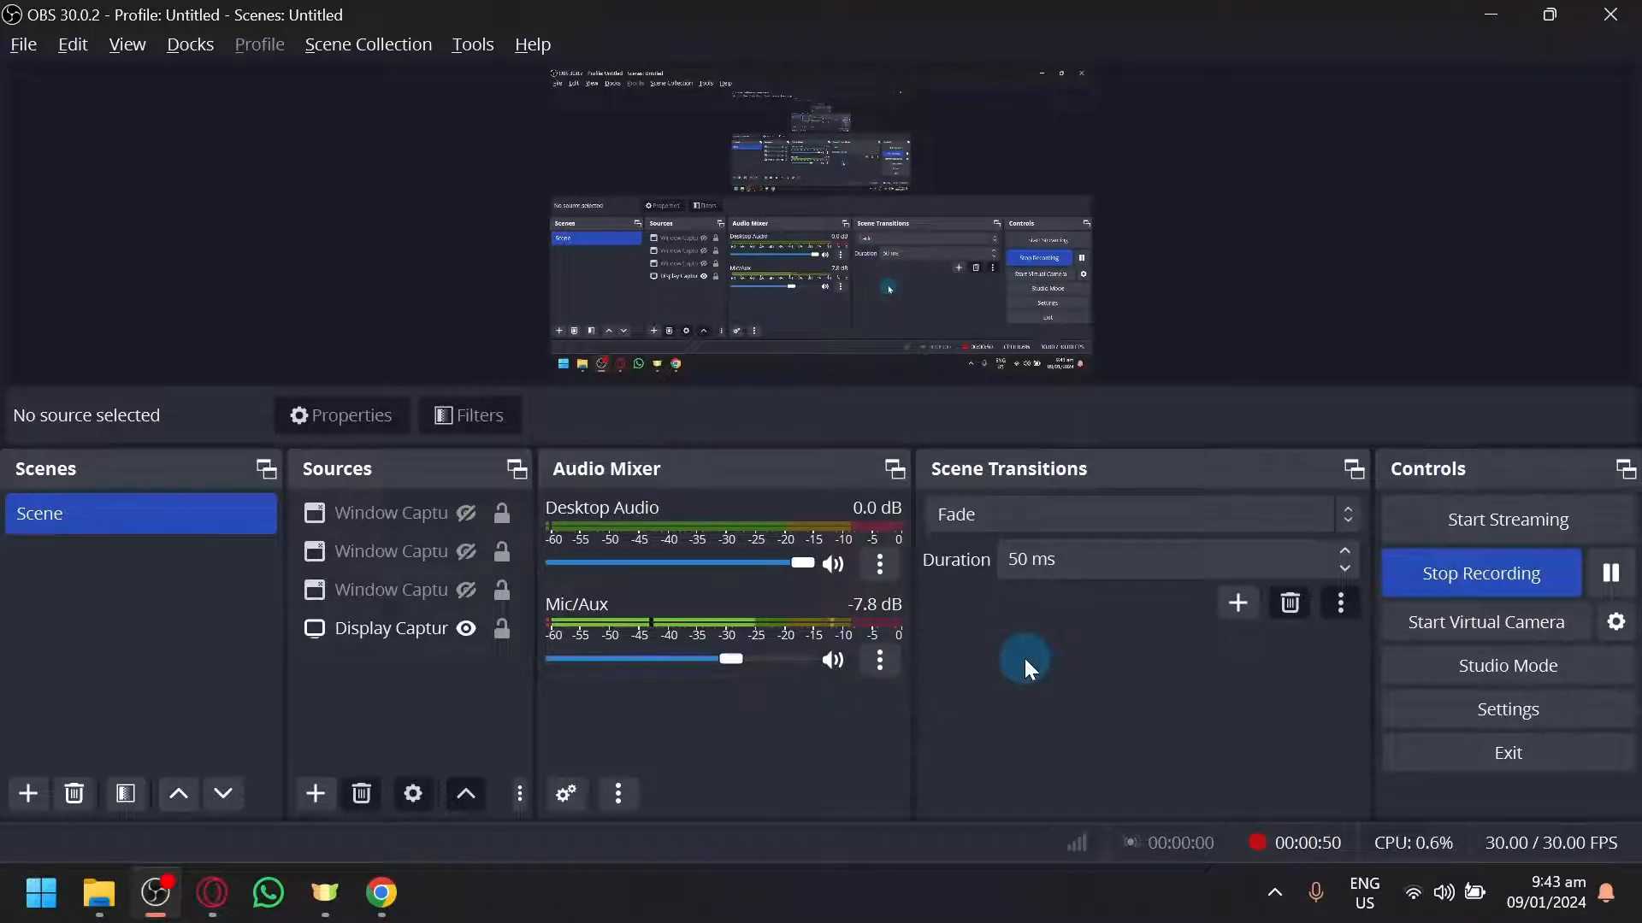
Step: Reconfirm VGA WebCam as Chrome's camera, return to site settings, then switch to OBS
click(381, 895)
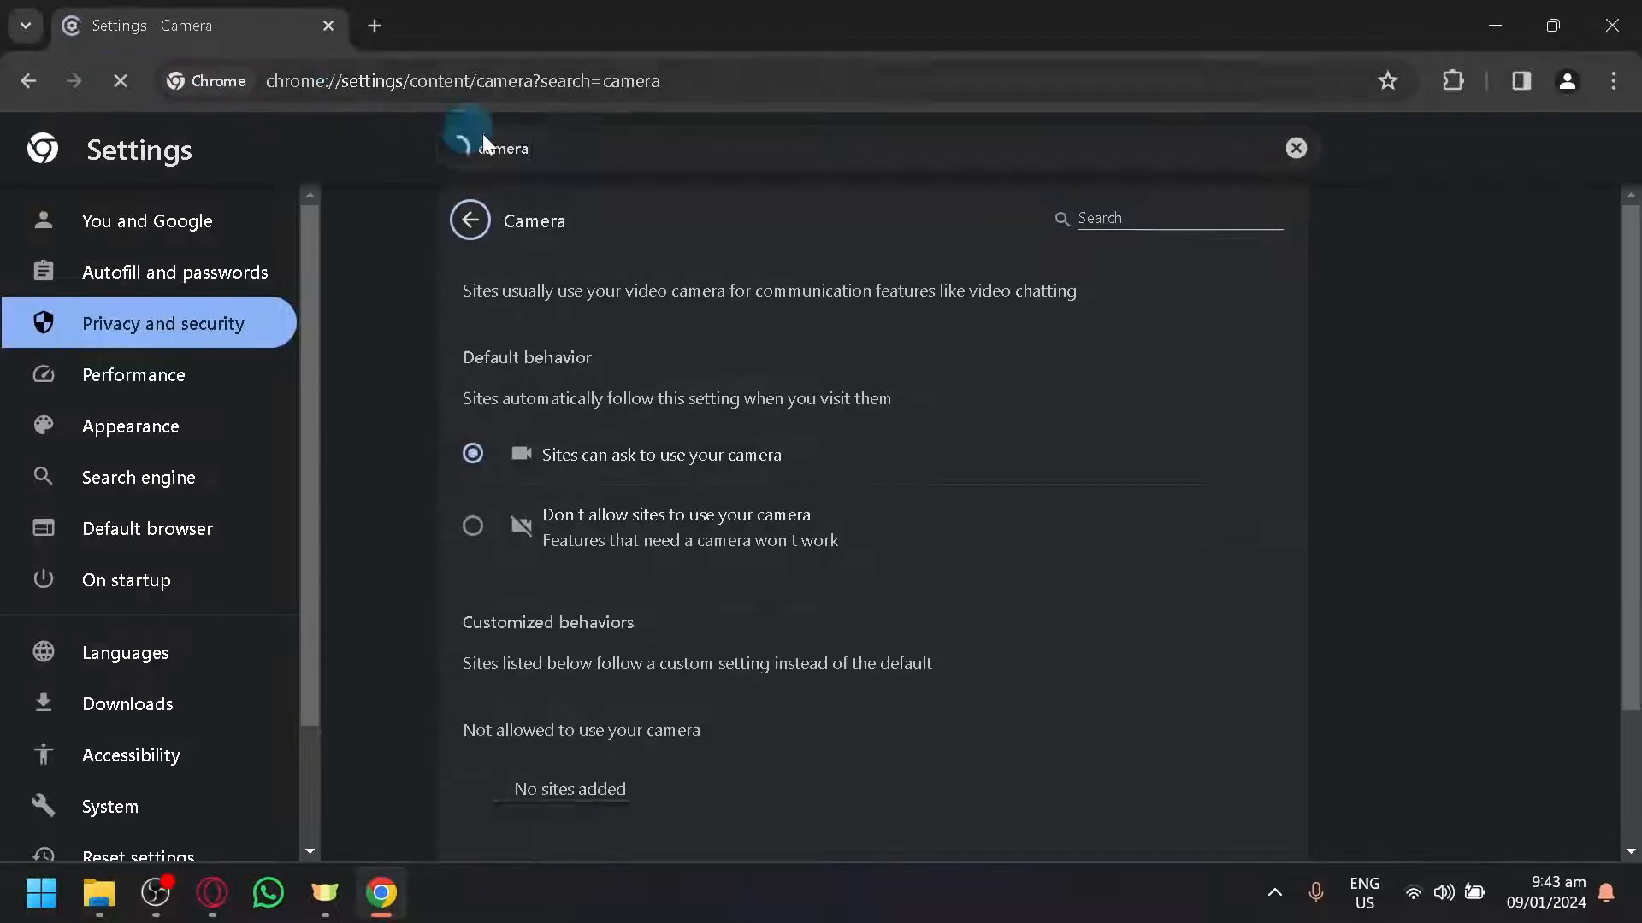
click(588, 307)
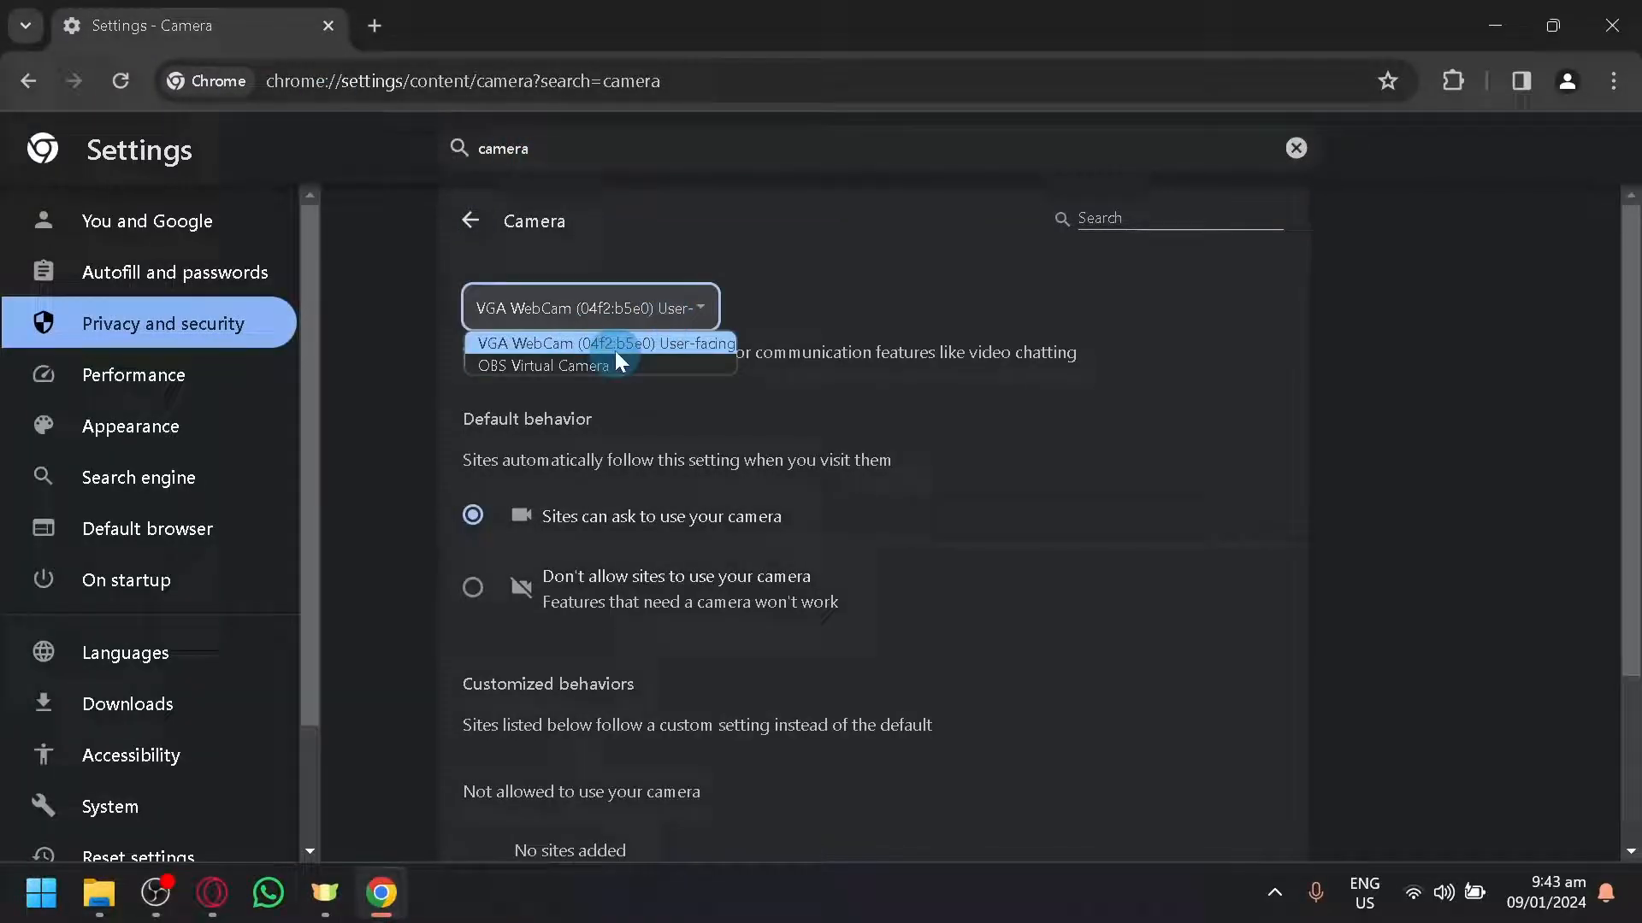
click(602, 344)
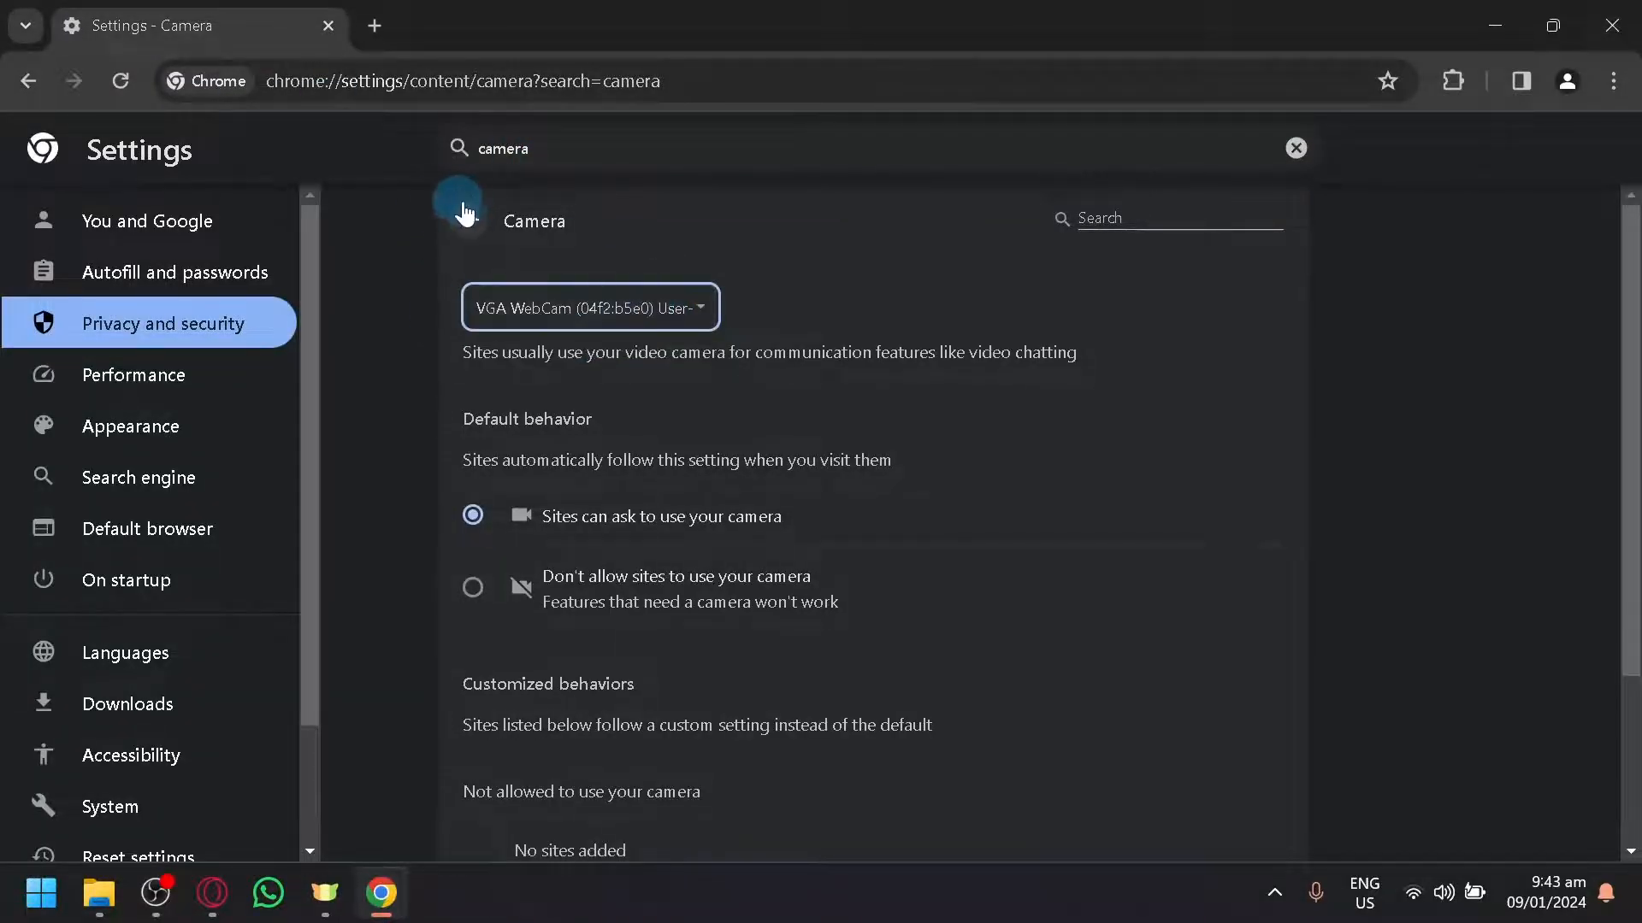
click(27, 81)
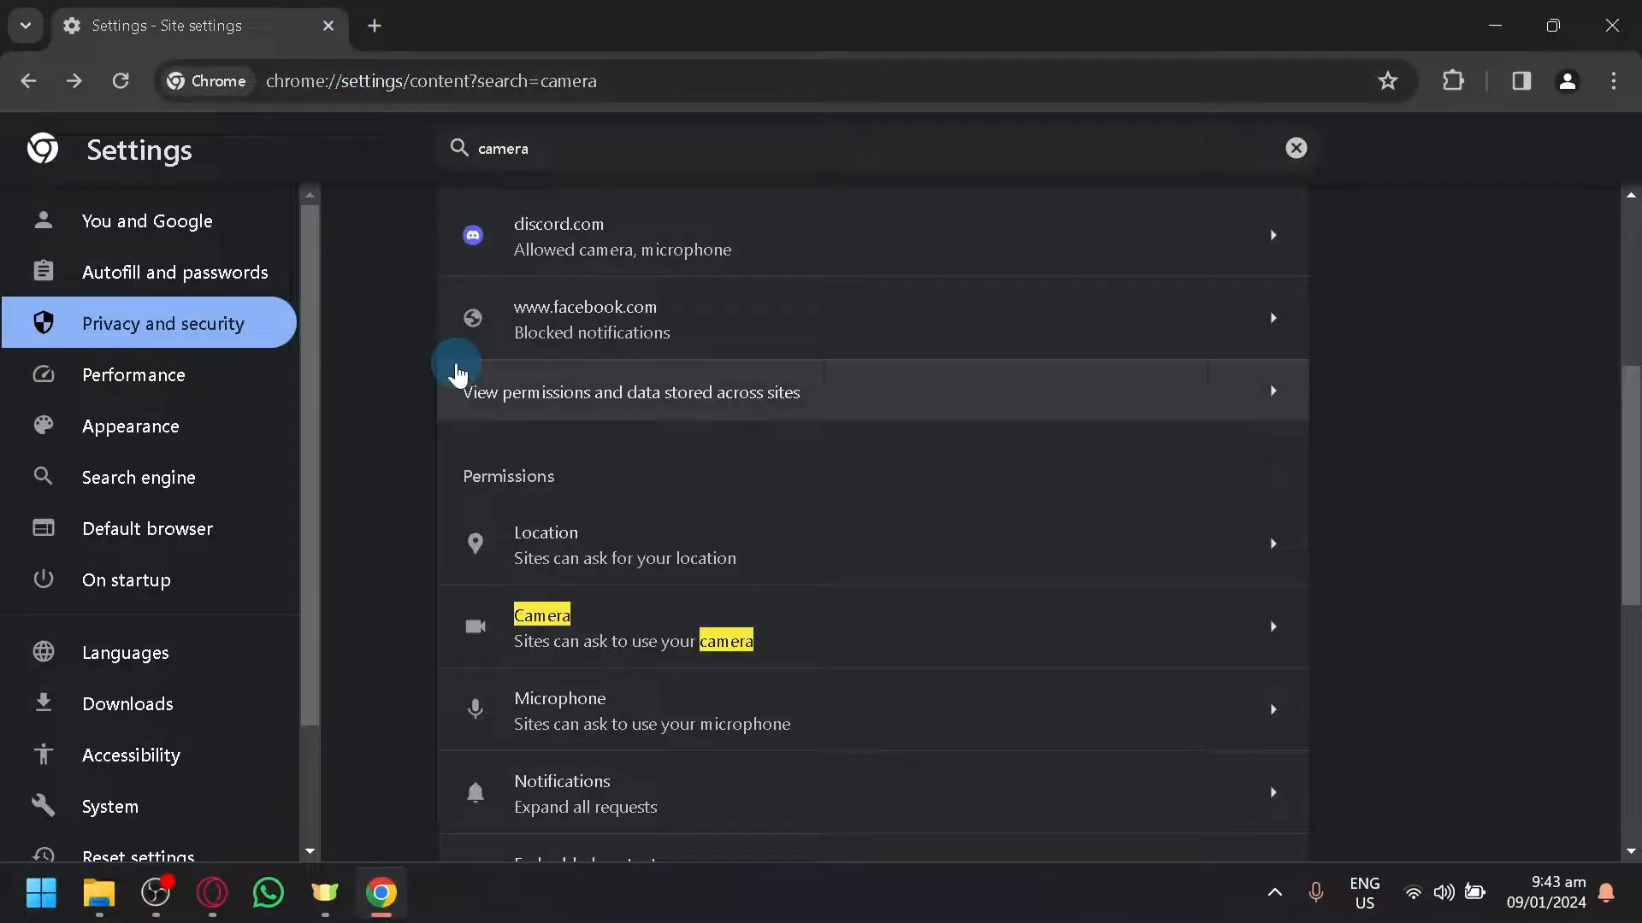
mouse_move(186, 854)
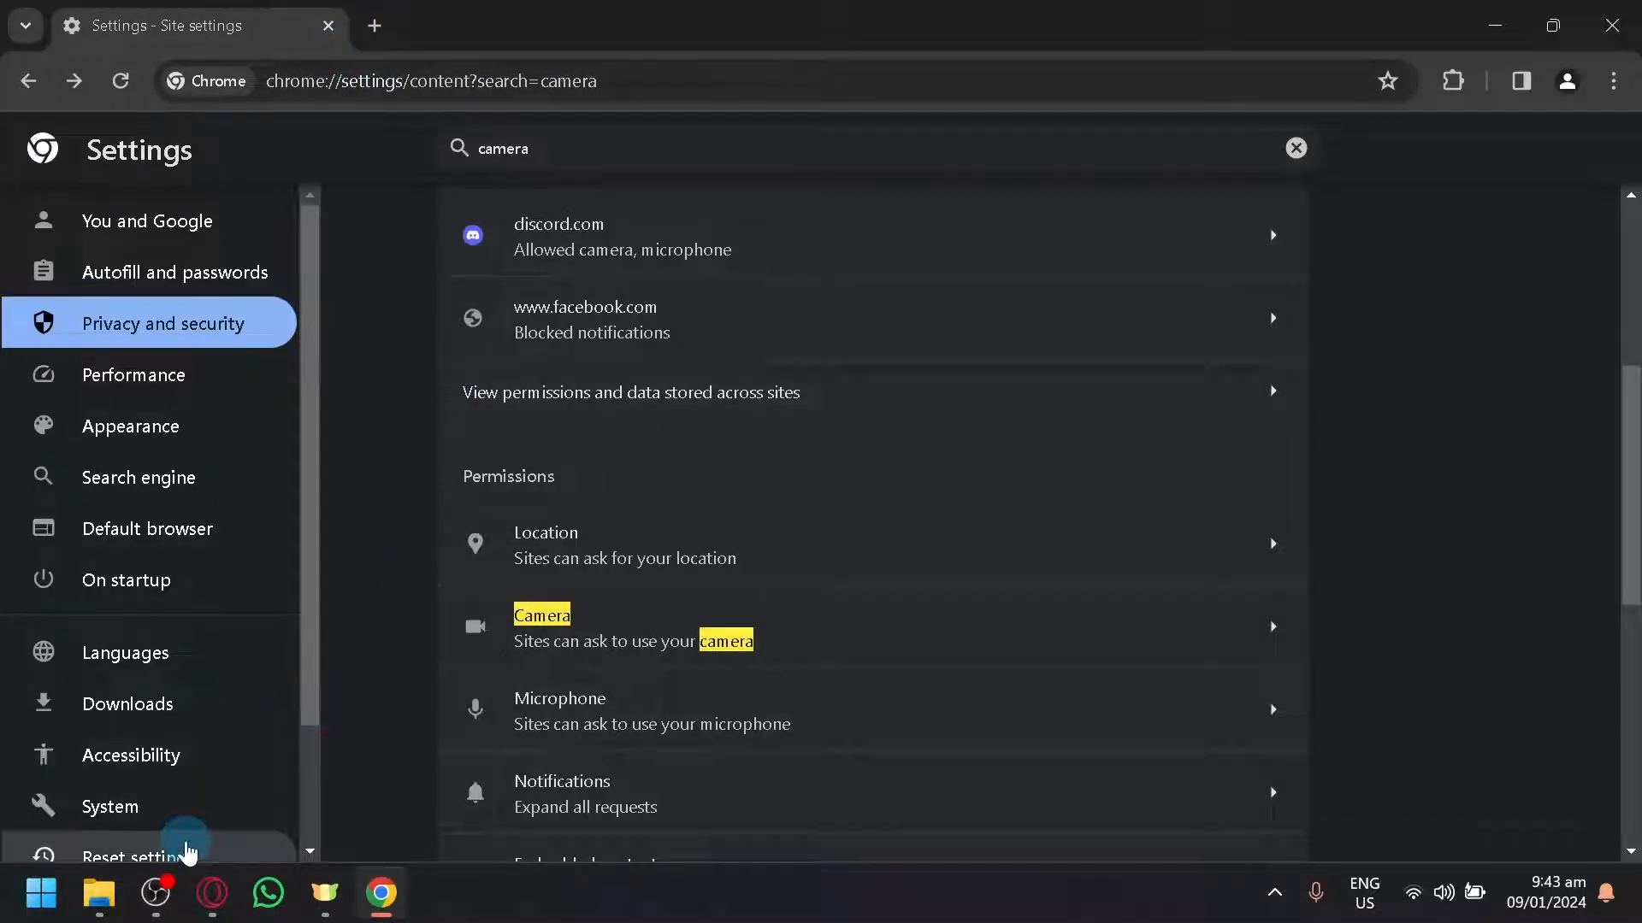
click(154, 895)
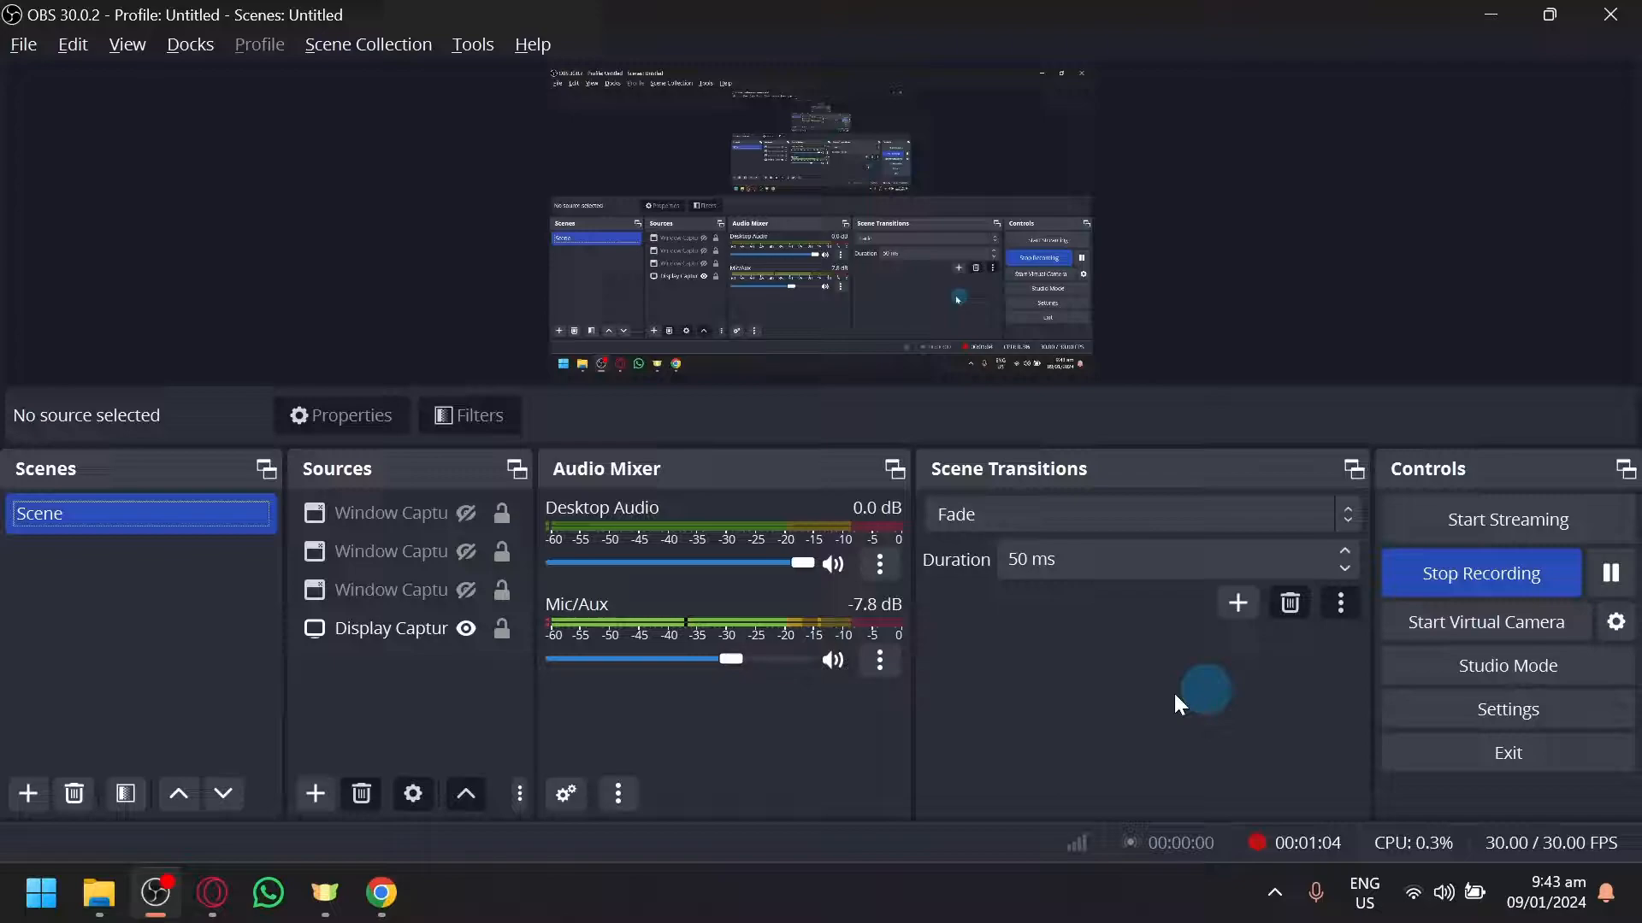
click(389, 550)
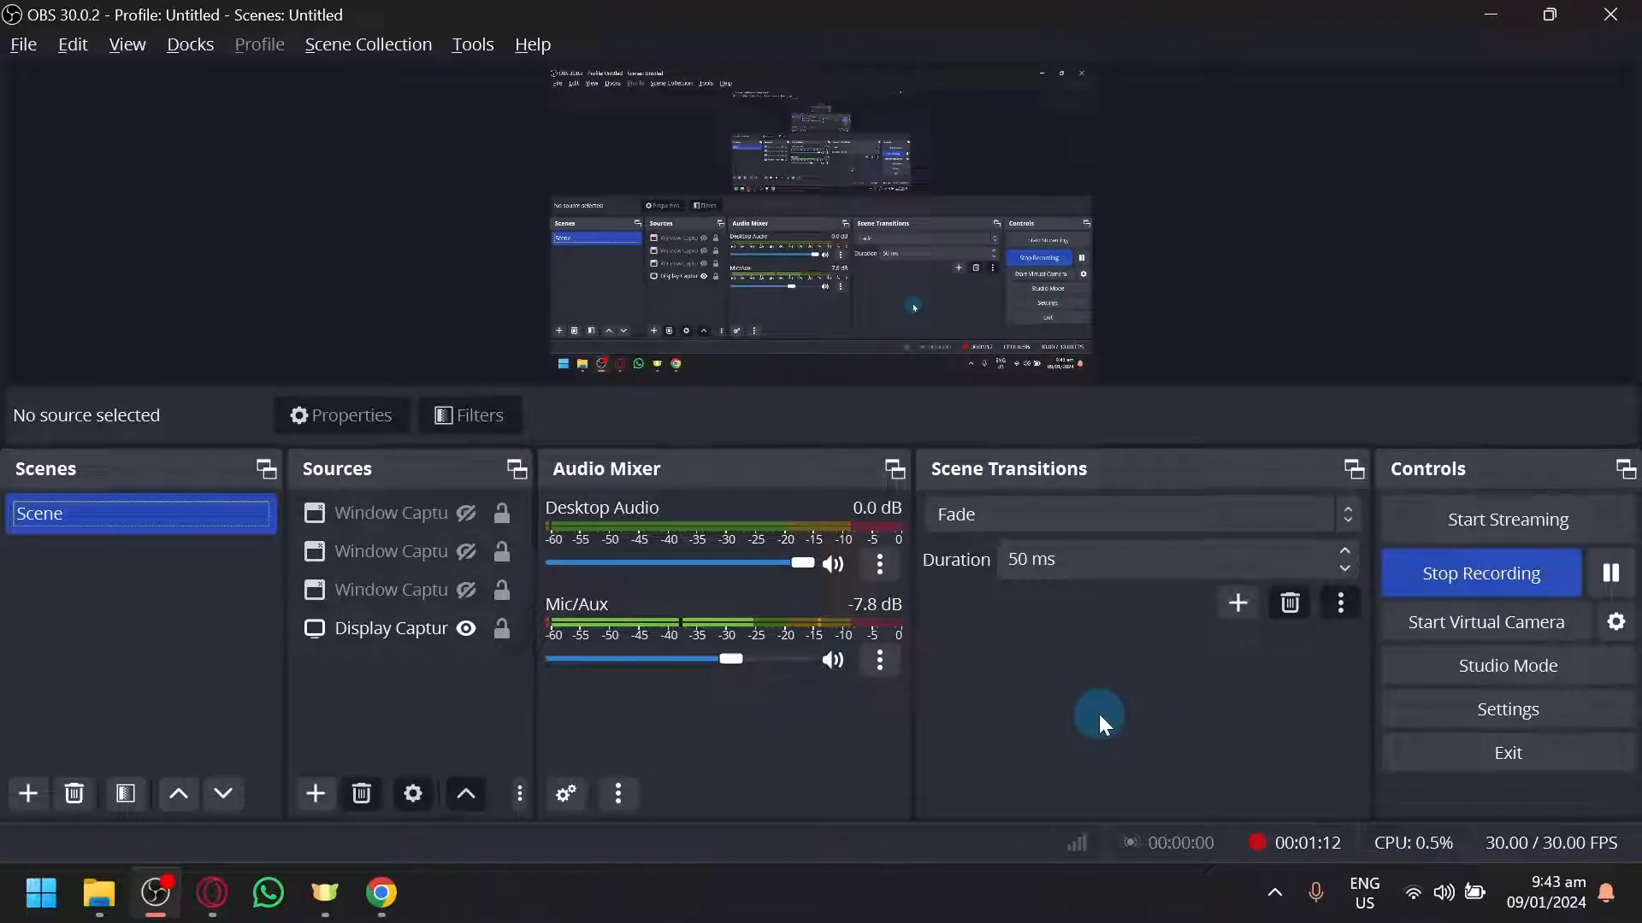
mouse_move(1539, 607)
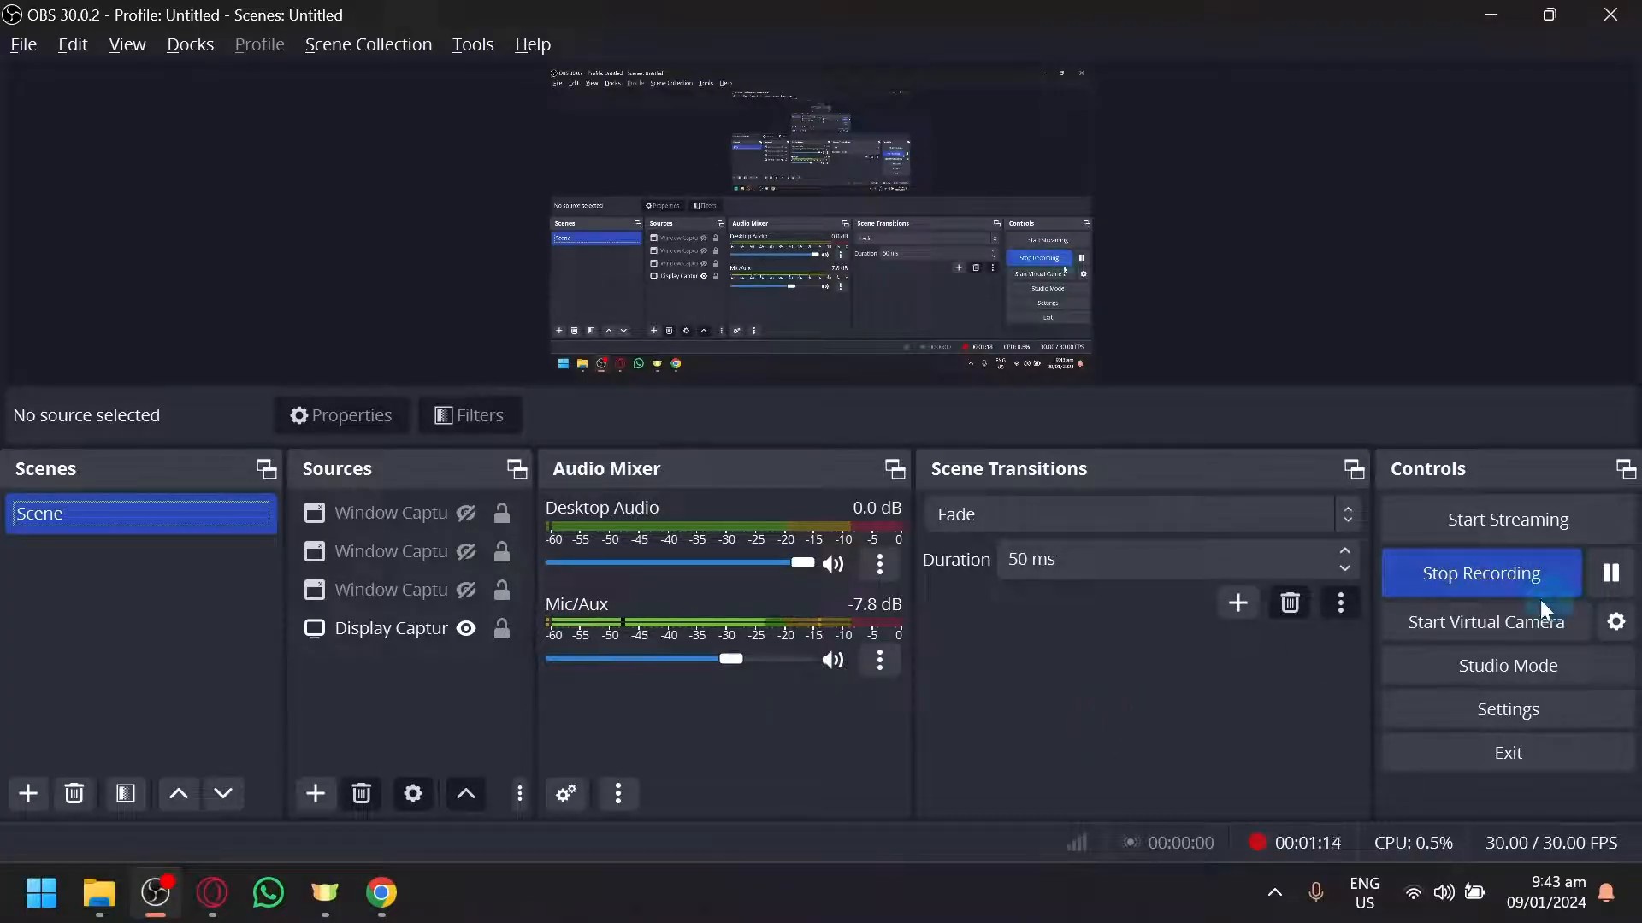